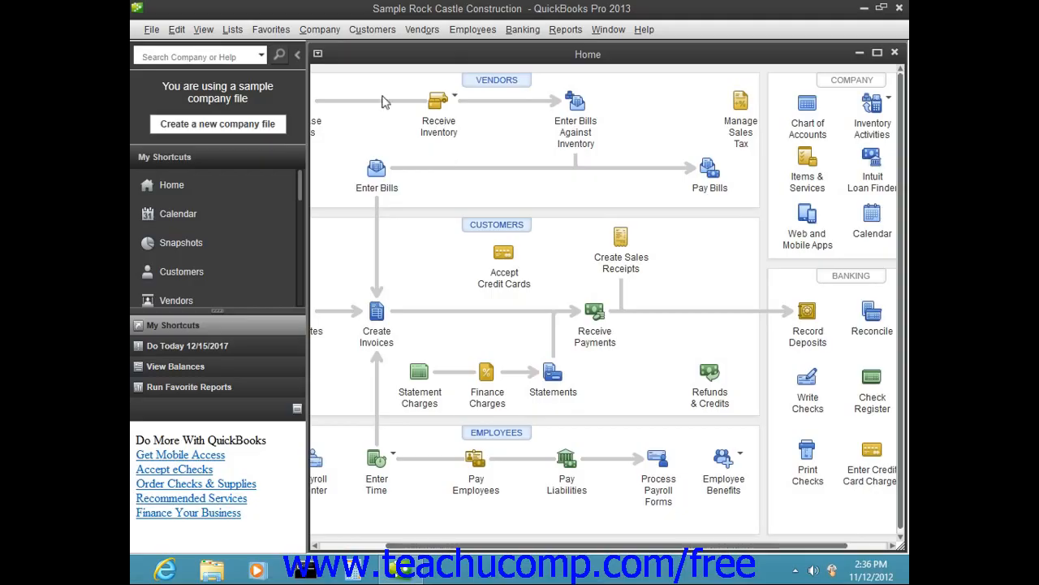
mouse_move(406, 66)
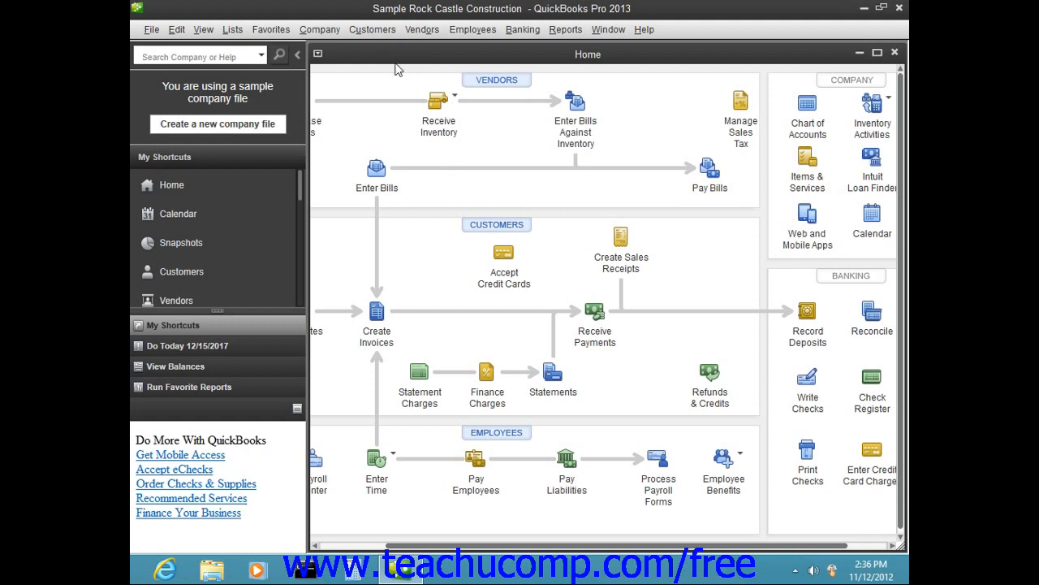
mouse_move(395, 68)
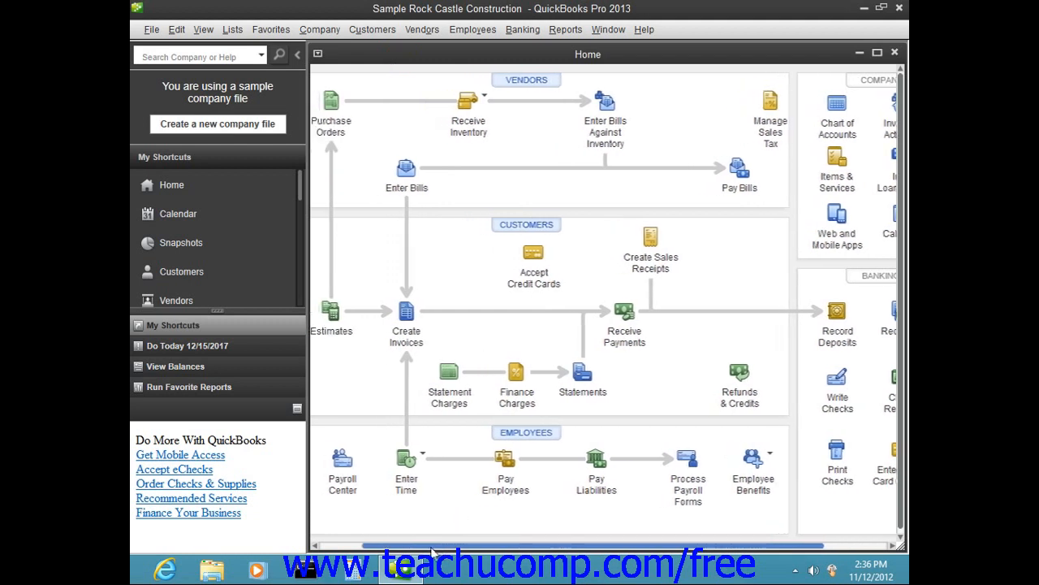
mouse_move(331, 317)
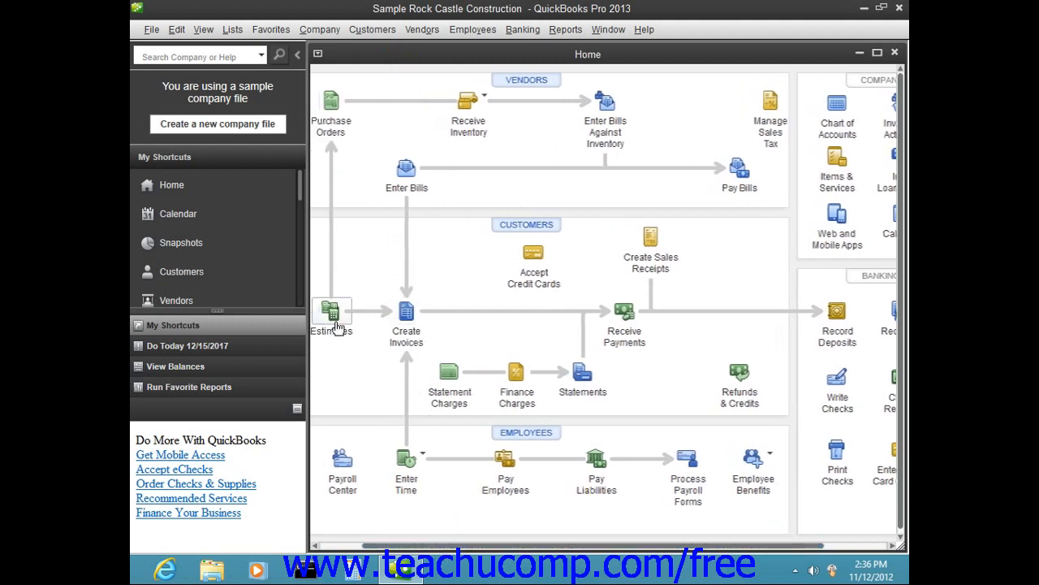
mouse_move(406, 312)
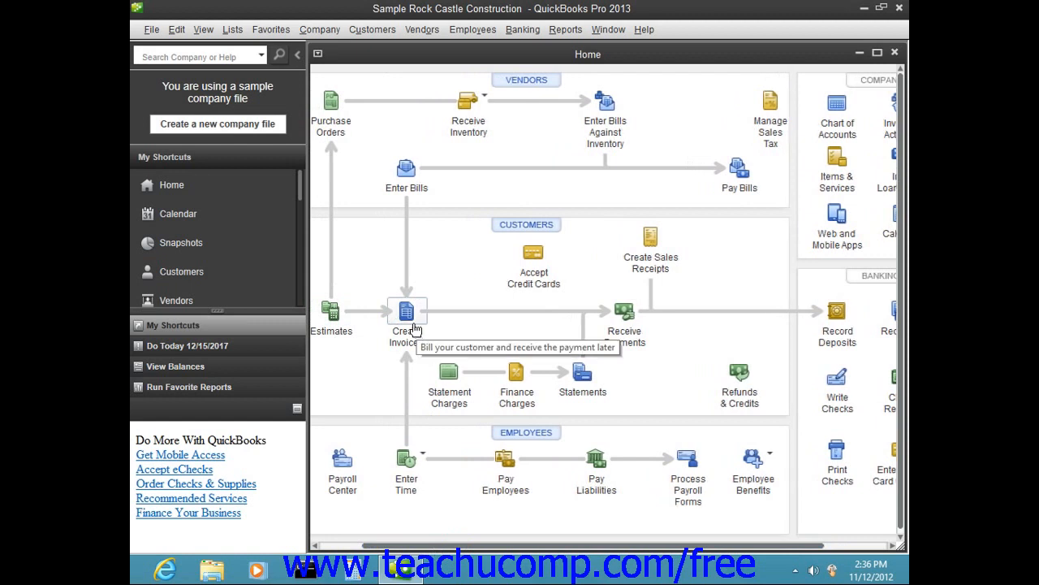
mouse_move(494, 251)
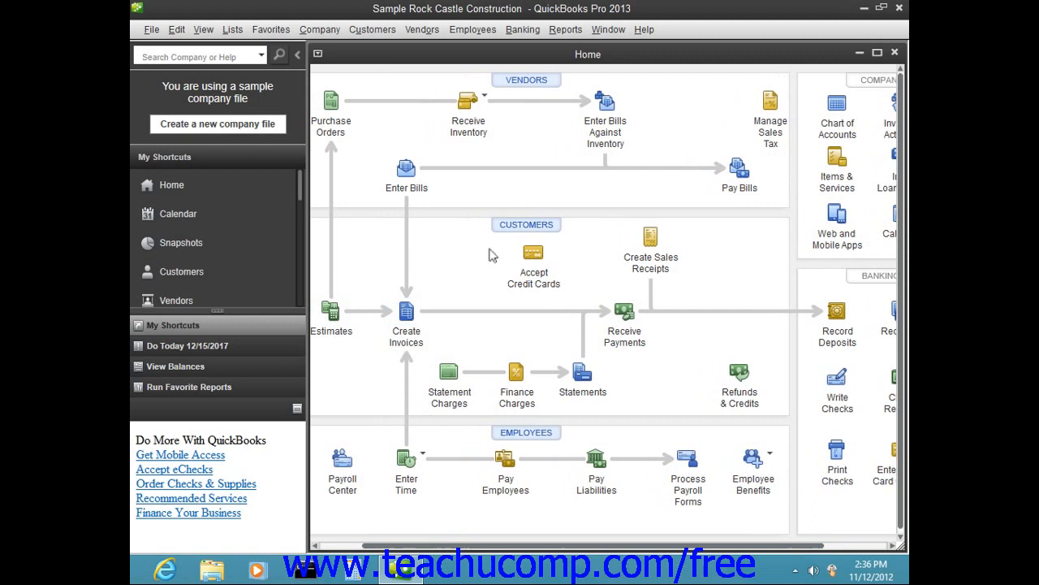
mouse_move(889, 168)
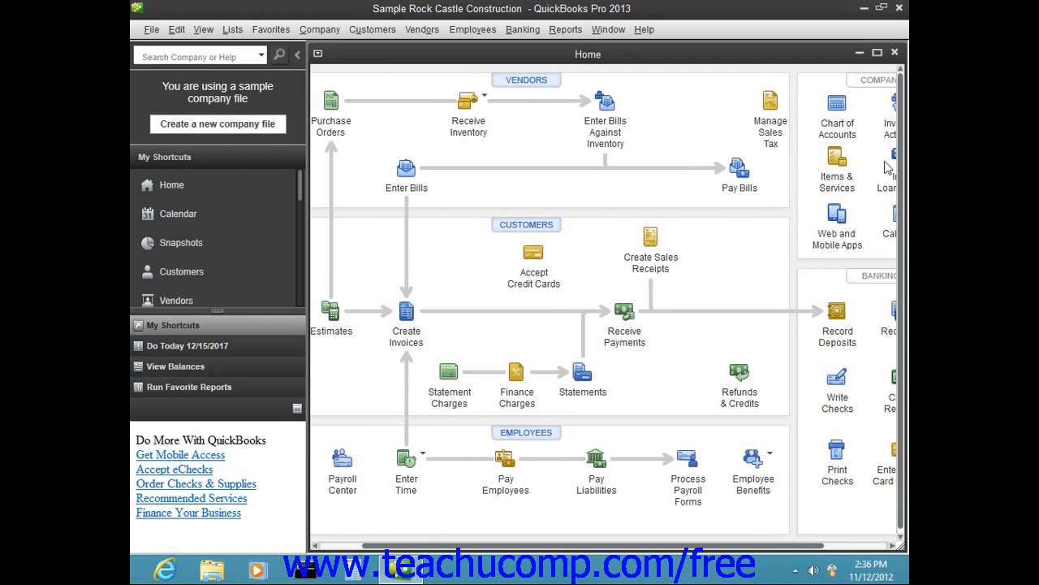
mouse_move(893, 55)
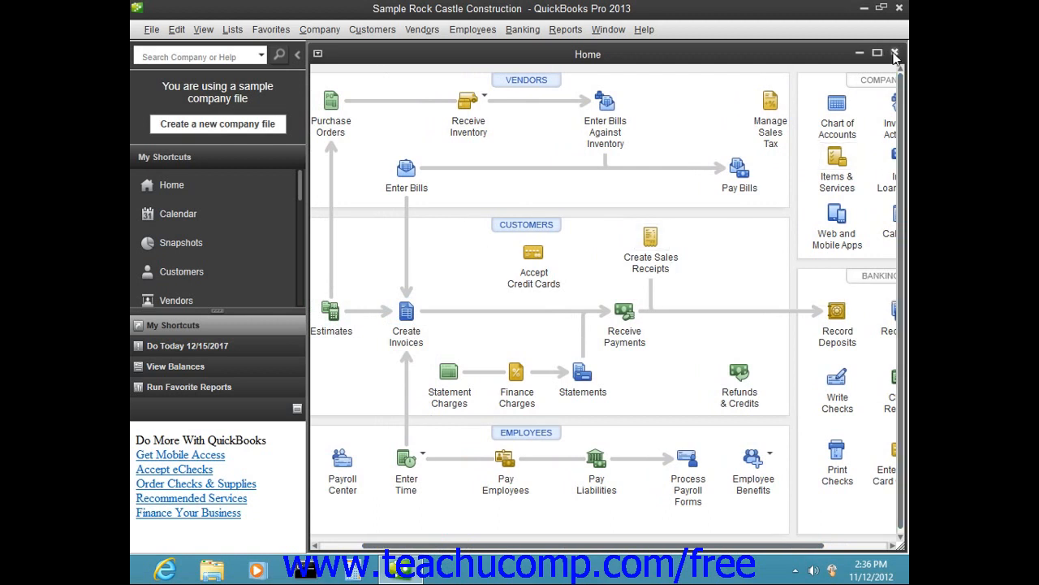
Step: Close the Home page window, then bring up the Company menu
left_click(895, 54)
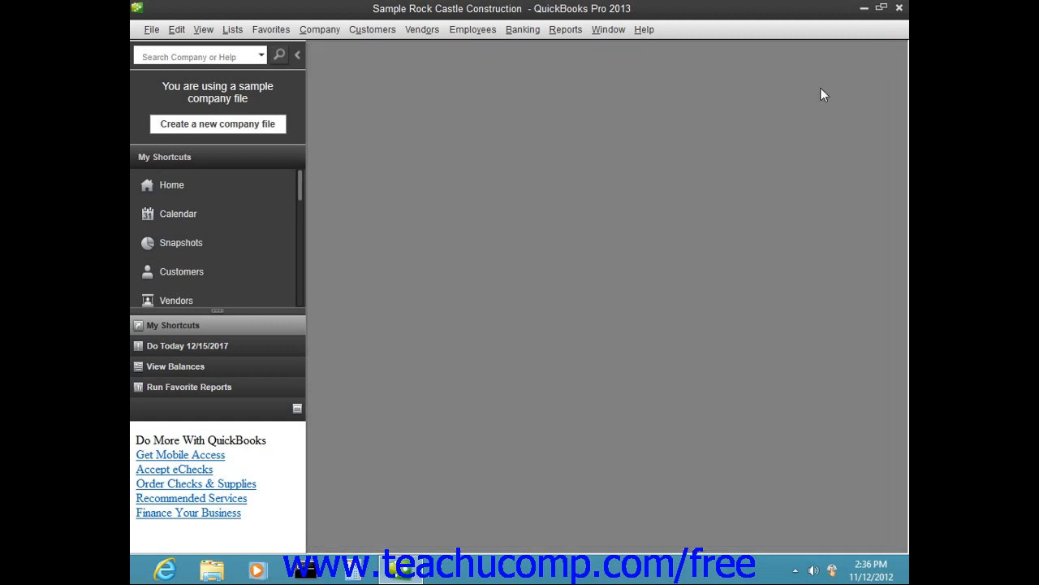
mouse_move(650, 164)
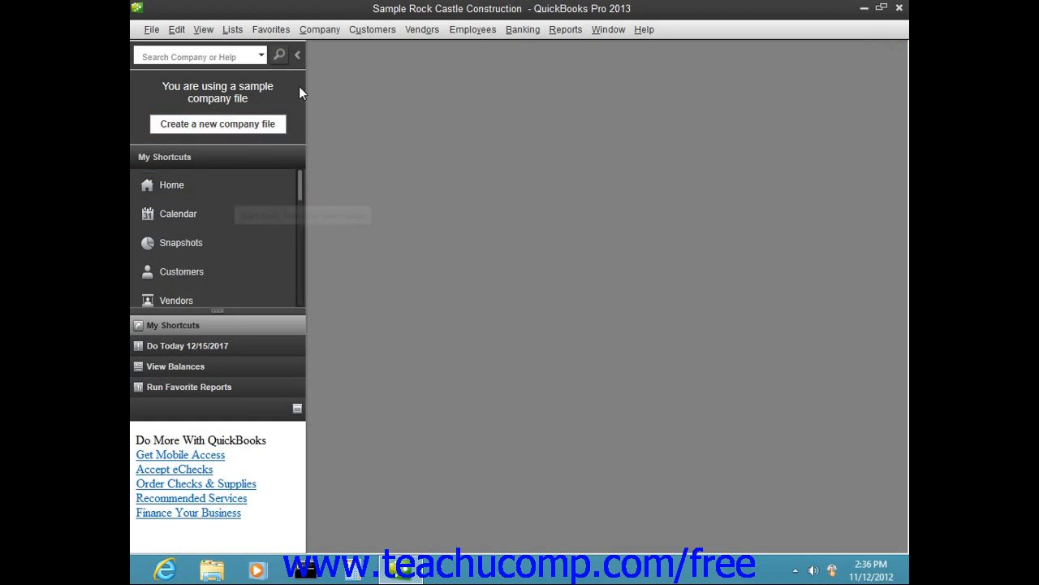
left_click(319, 29)
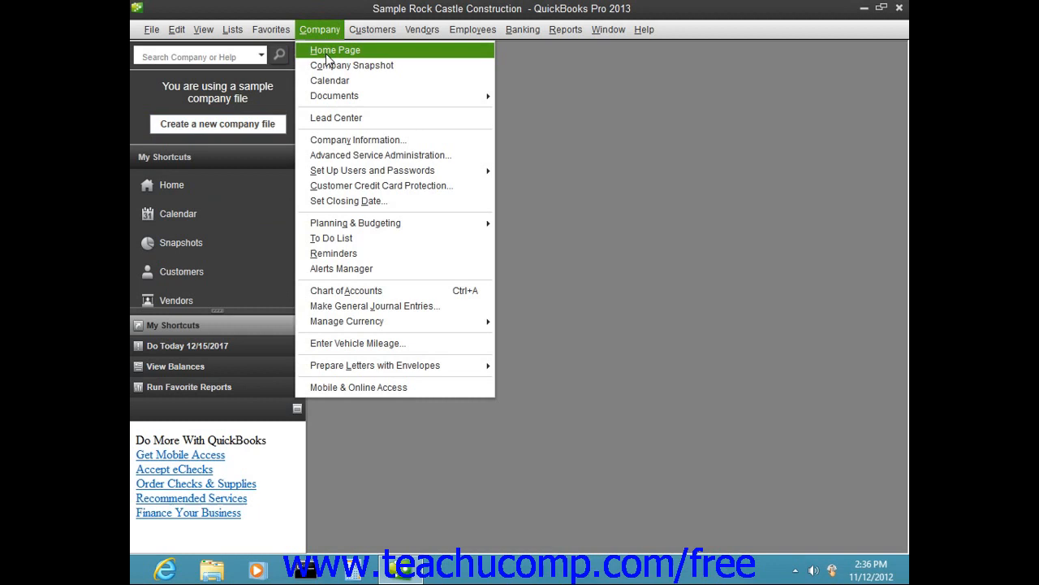
Step: Reopen the Home page with its vendor, customer, employee and banking workflow diagram
left_click(334, 50)
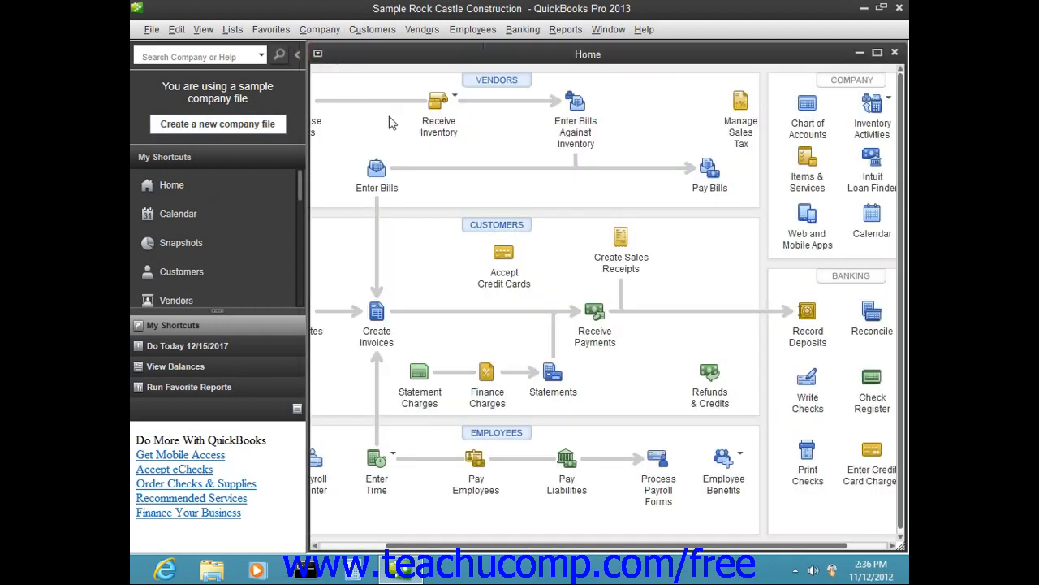
mouse_move(498, 184)
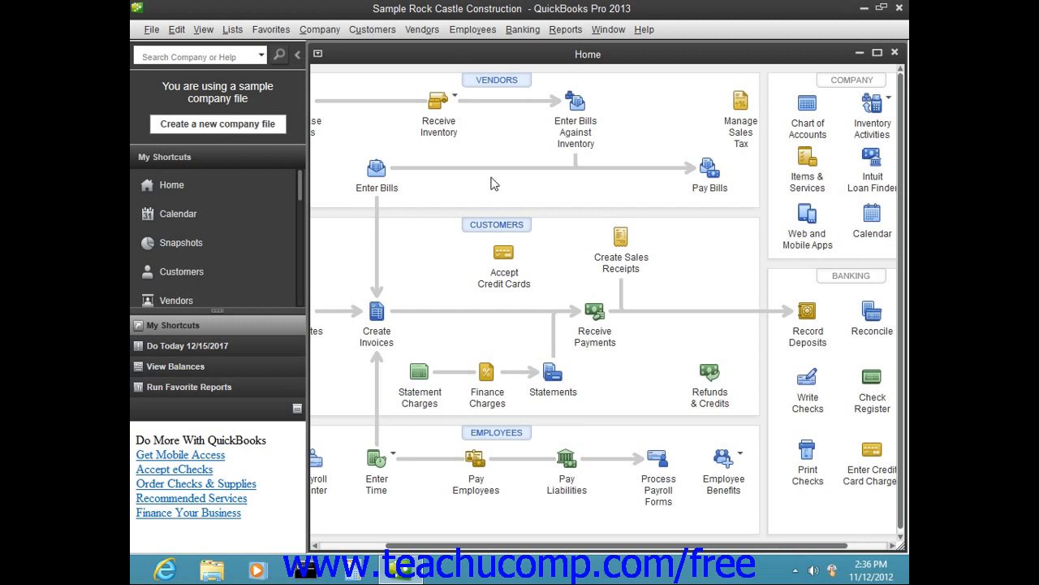
mouse_move(521, 159)
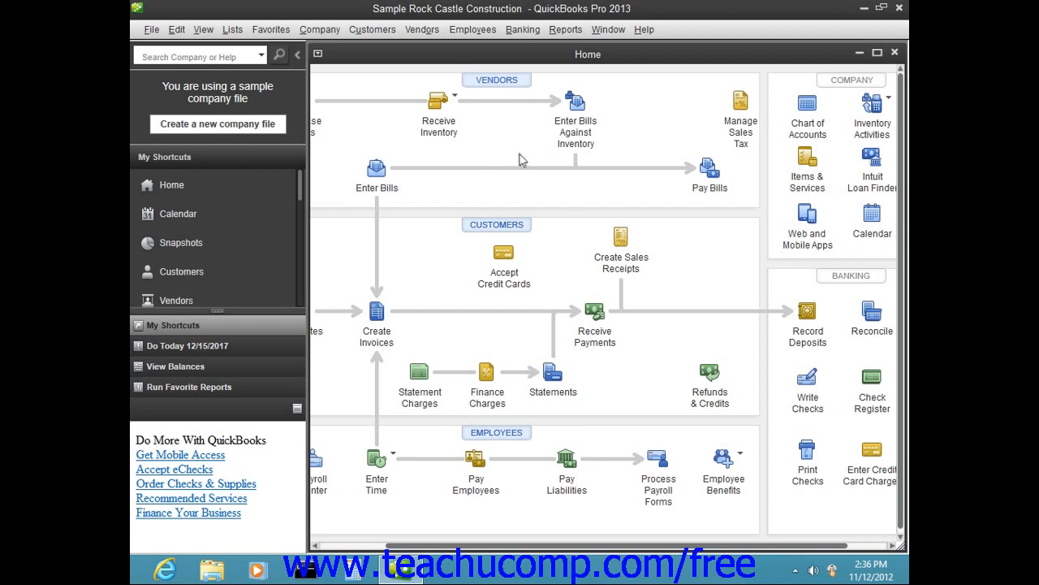
mouse_move(513, 144)
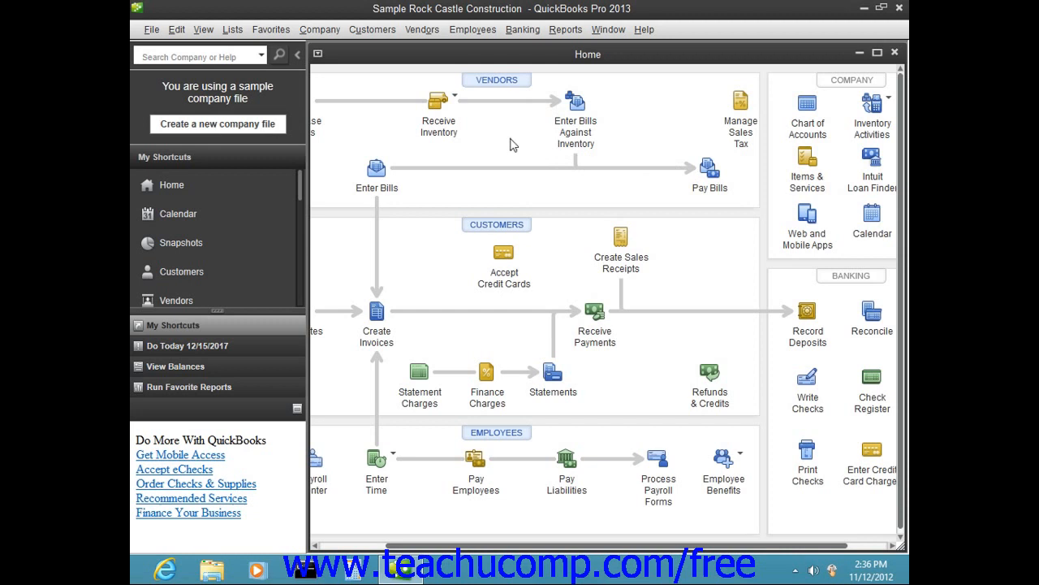
mouse_move(496, 230)
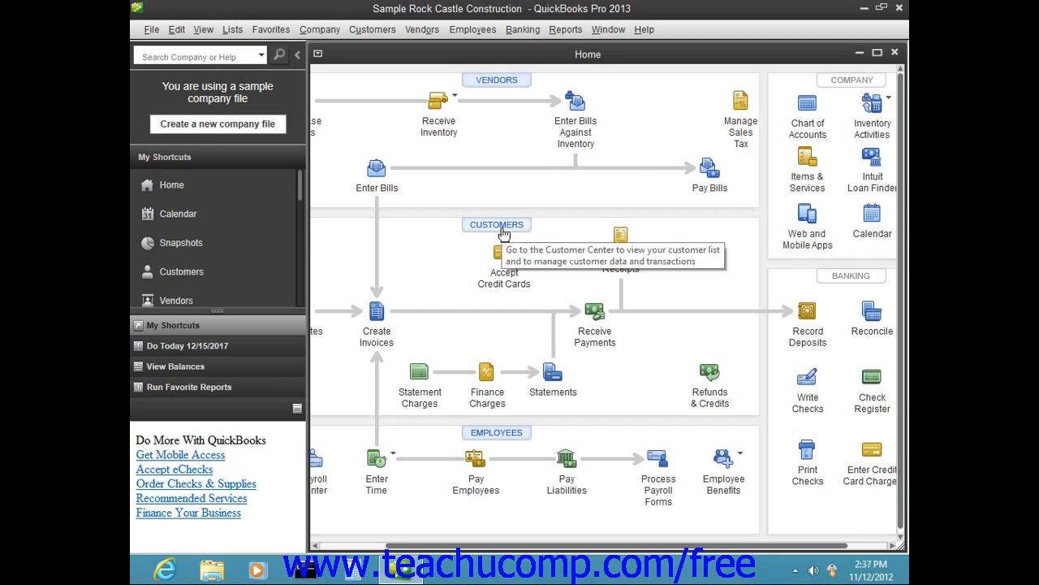
mouse_move(497, 80)
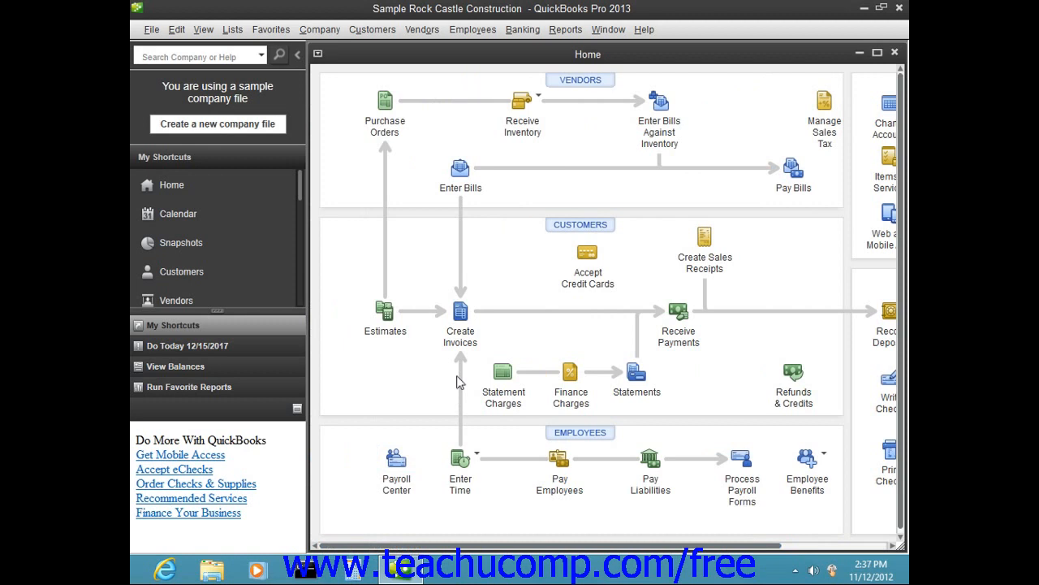
mouse_move(503, 372)
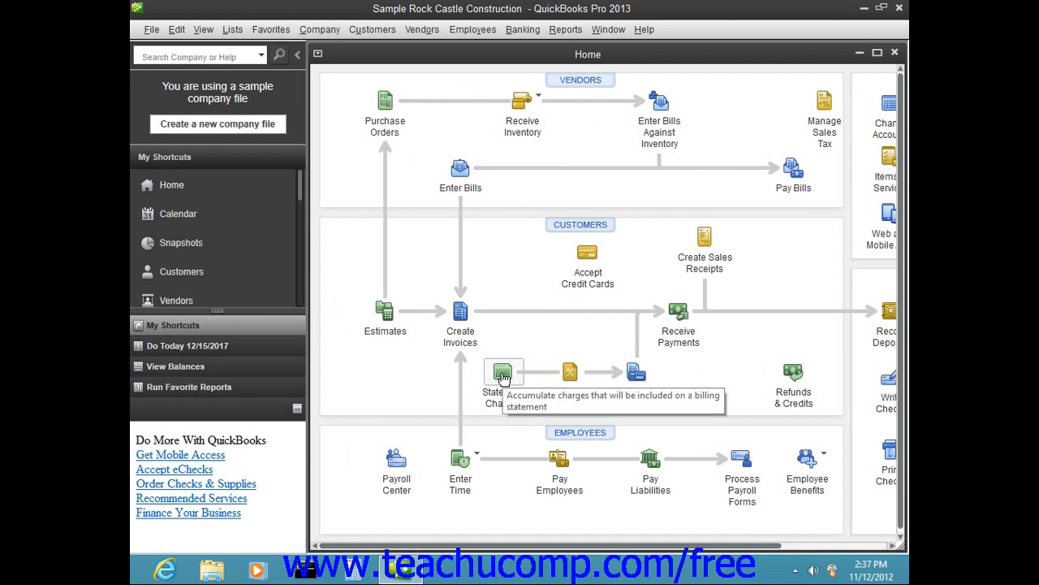
mouse_move(398, 326)
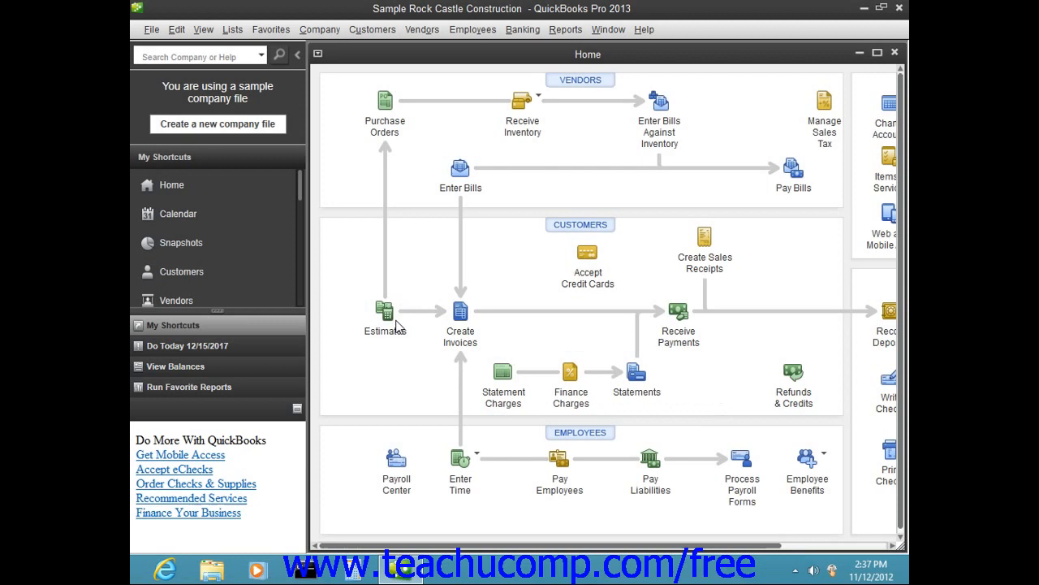
mouse_move(559, 283)
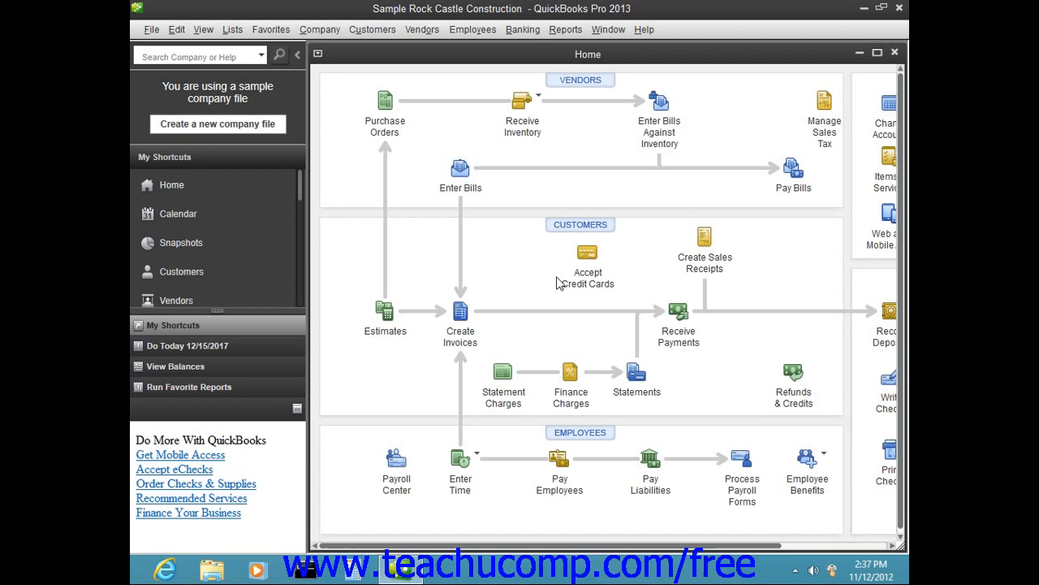
mouse_move(571, 250)
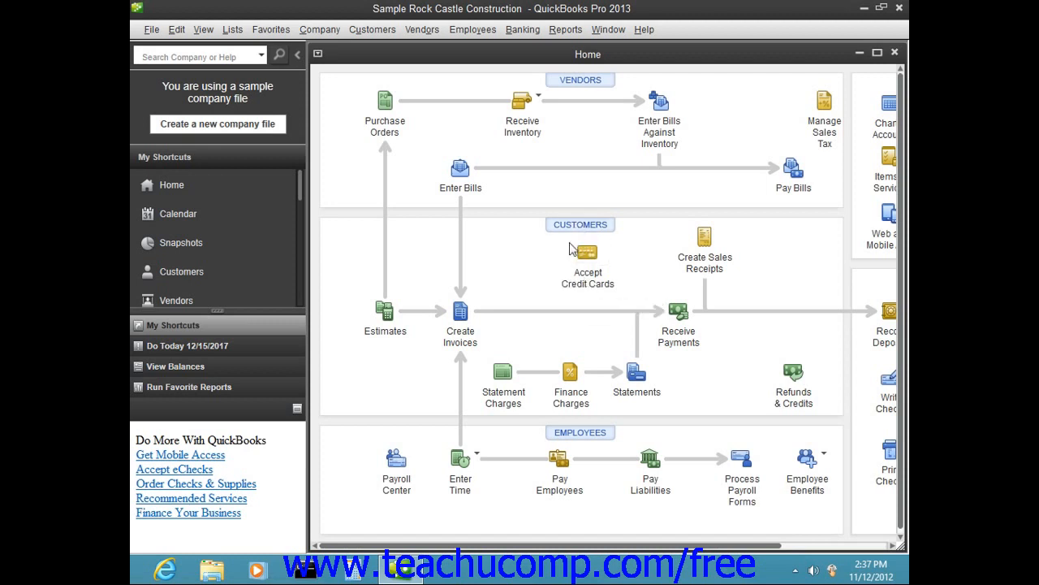
mouse_move(385, 311)
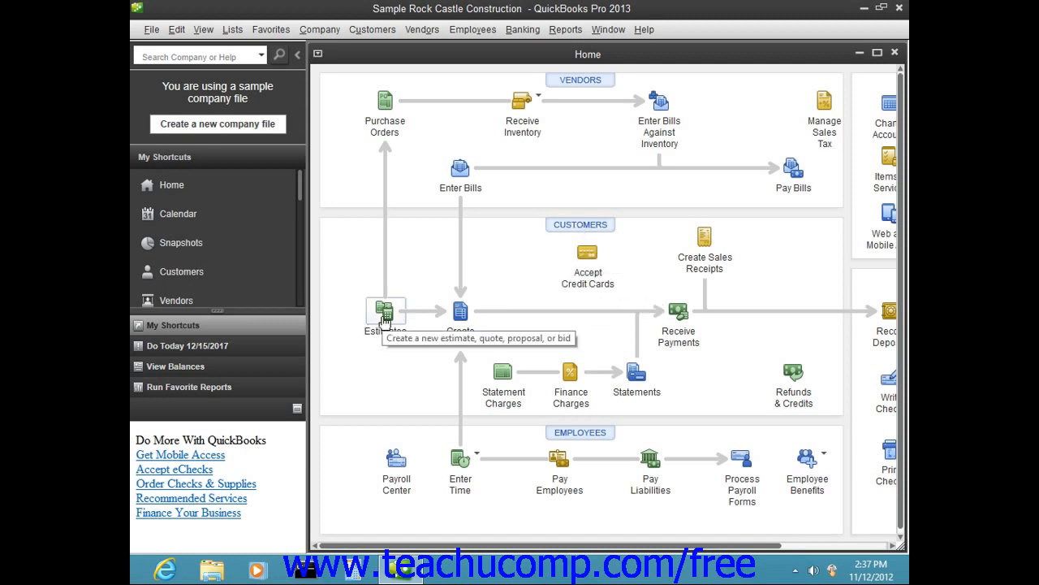
mouse_move(461, 311)
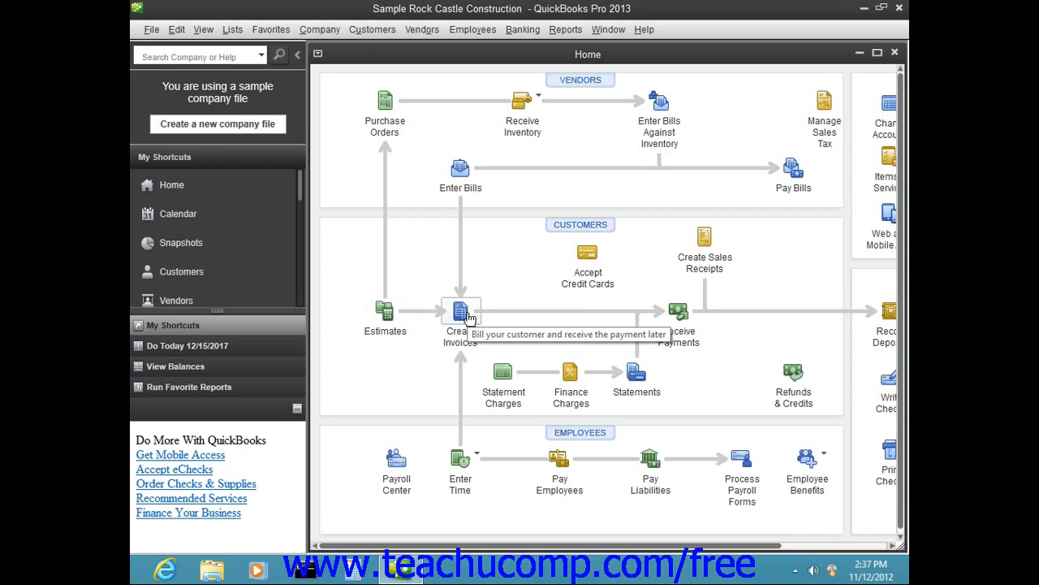
mouse_move(491, 313)
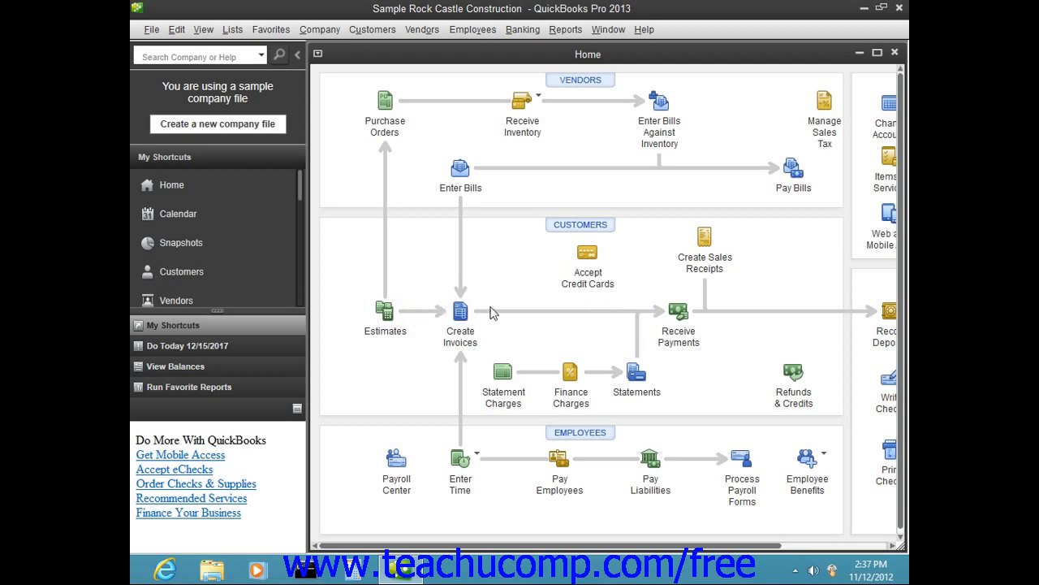
mouse_move(563, 330)
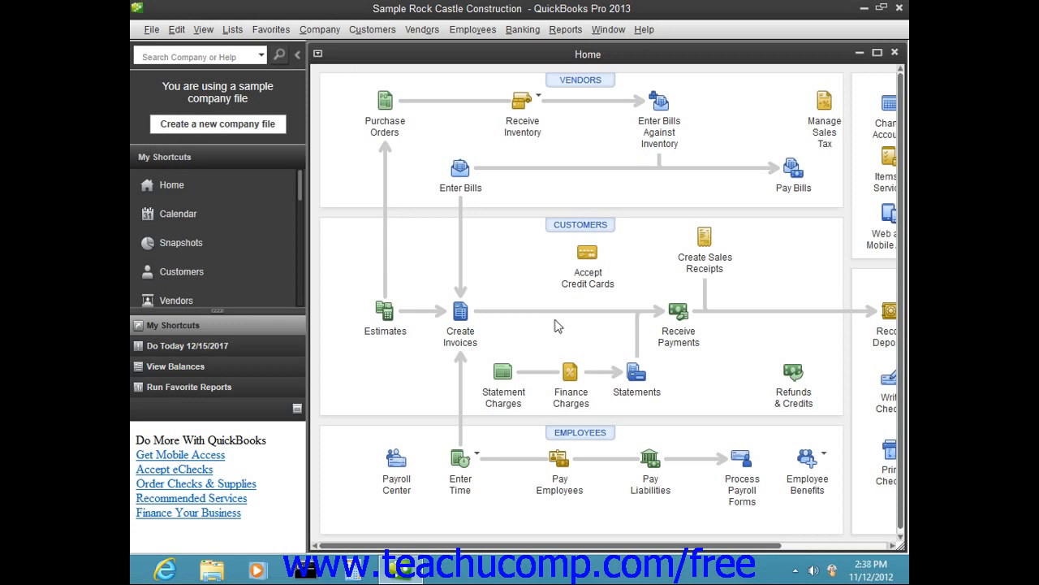
mouse_move(551, 316)
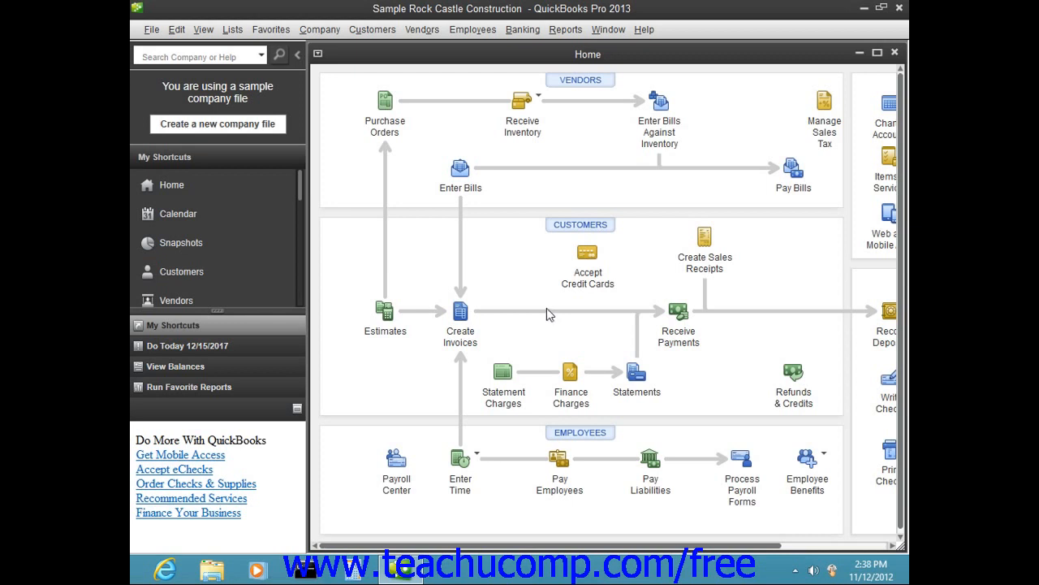
mouse_move(545, 311)
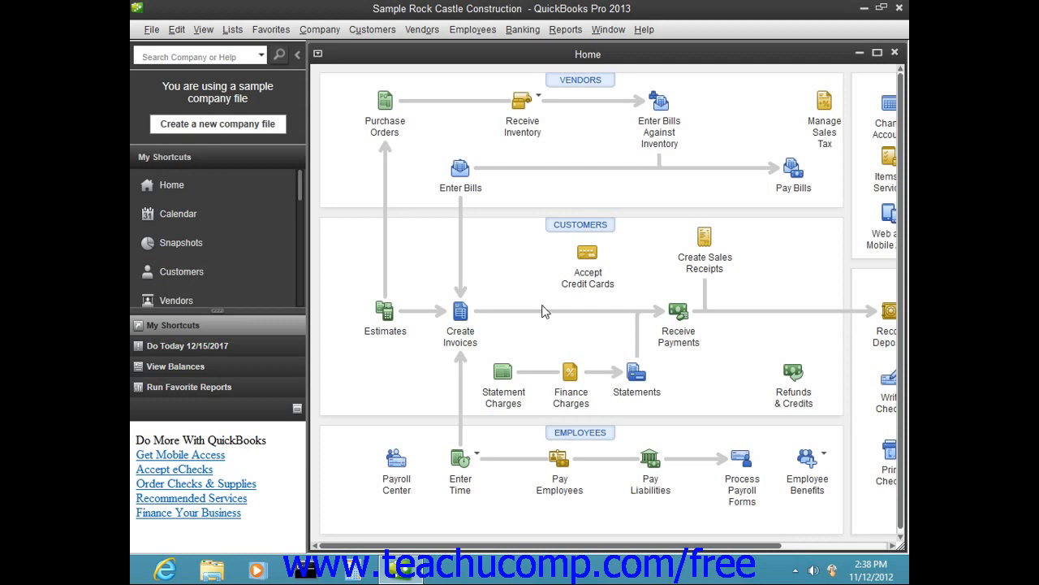
mouse_move(410, 323)
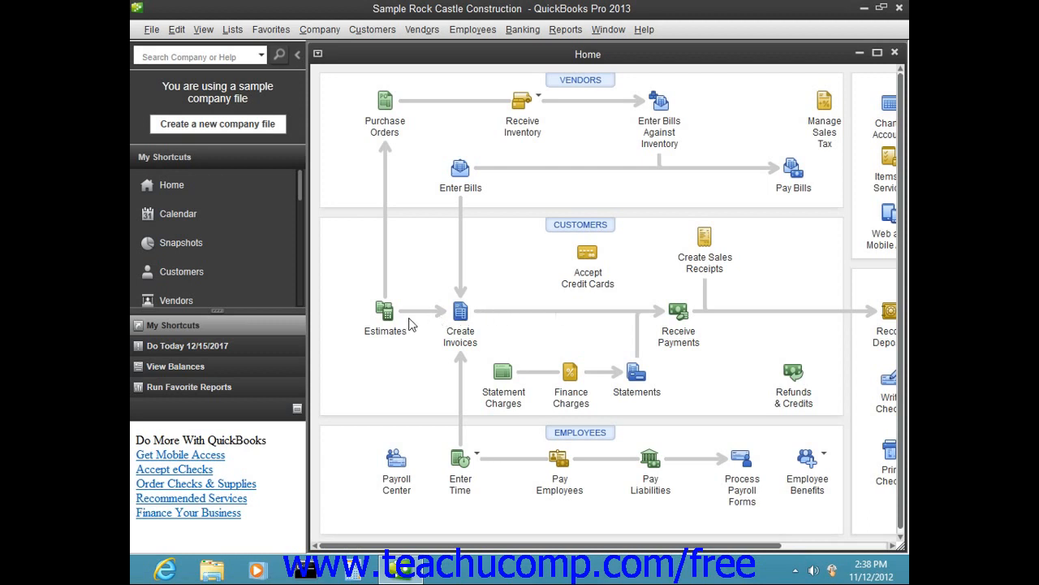
mouse_move(385, 312)
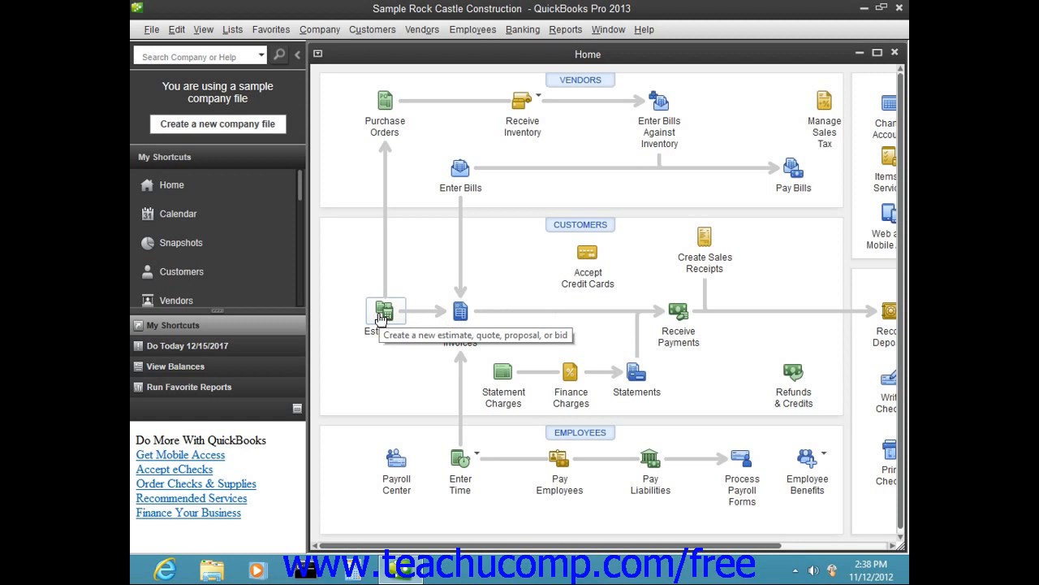
mouse_move(385, 312)
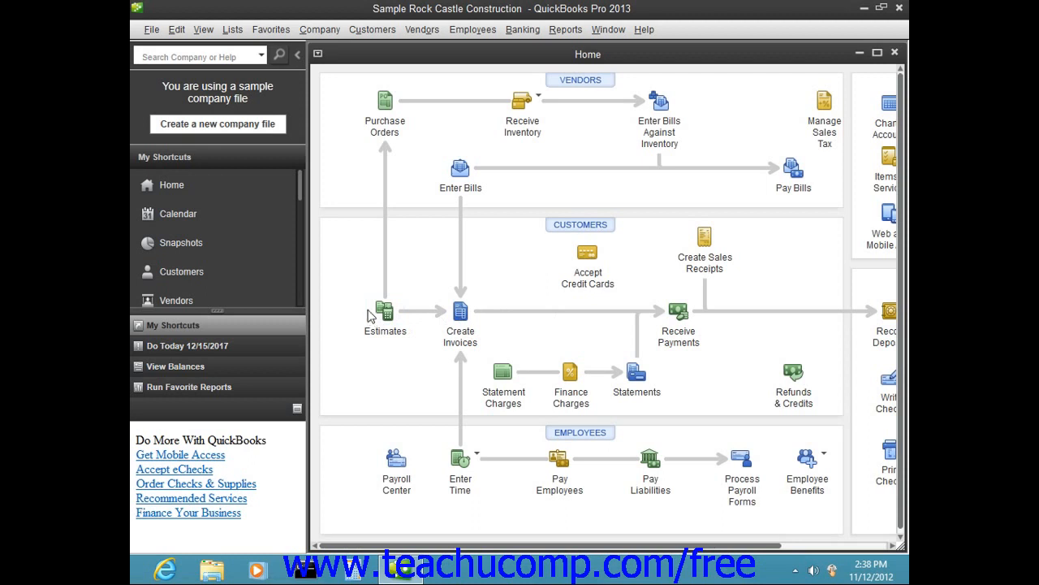
mouse_move(347, 300)
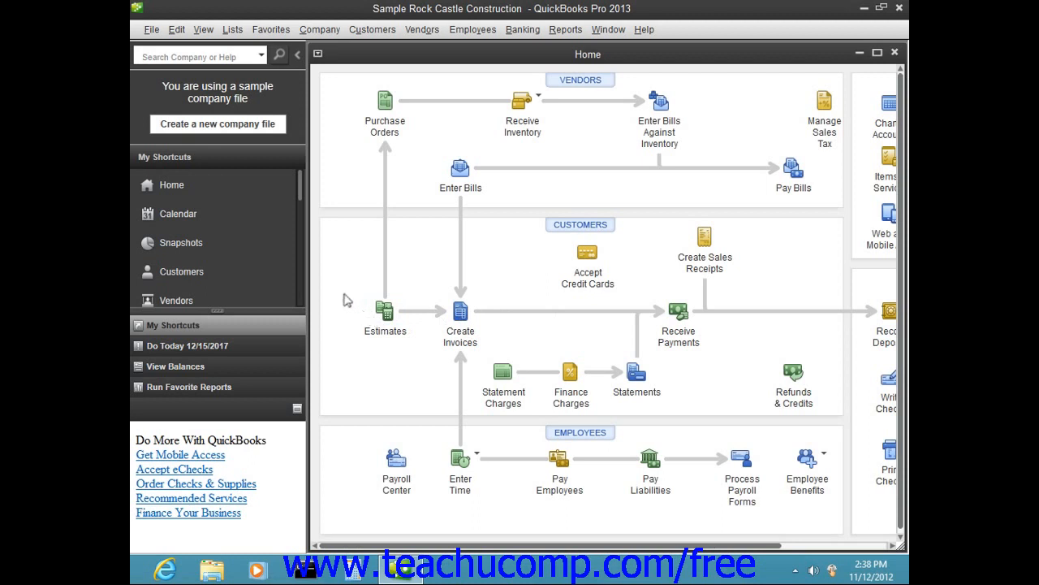
mouse_move(341, 297)
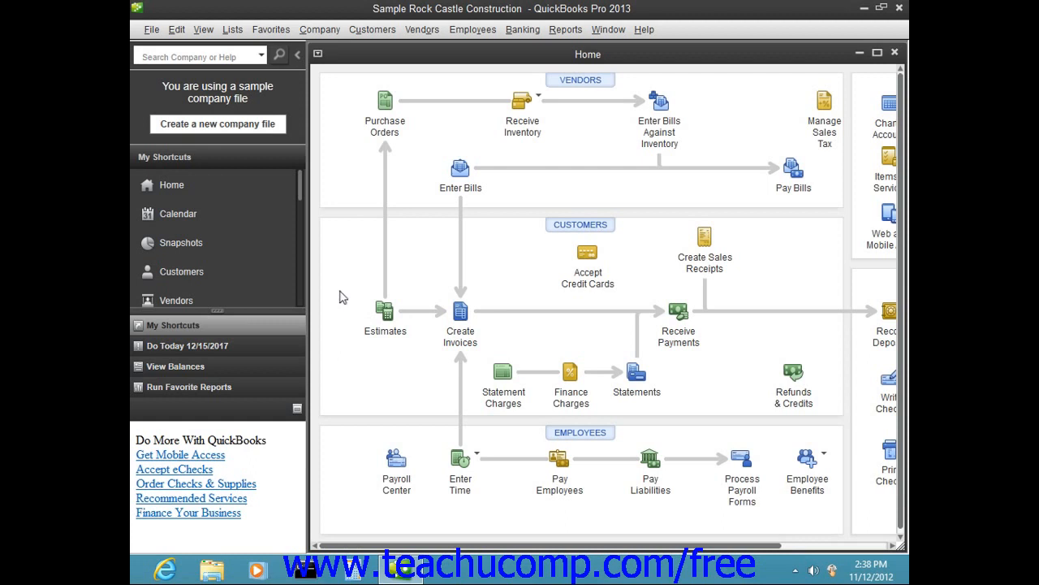
mouse_move(340, 248)
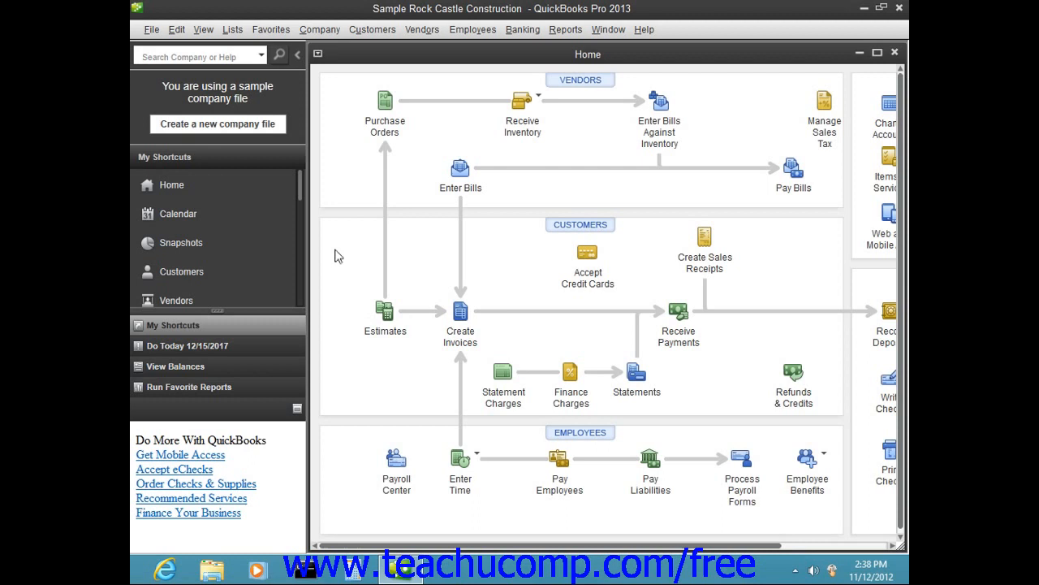
mouse_move(344, 260)
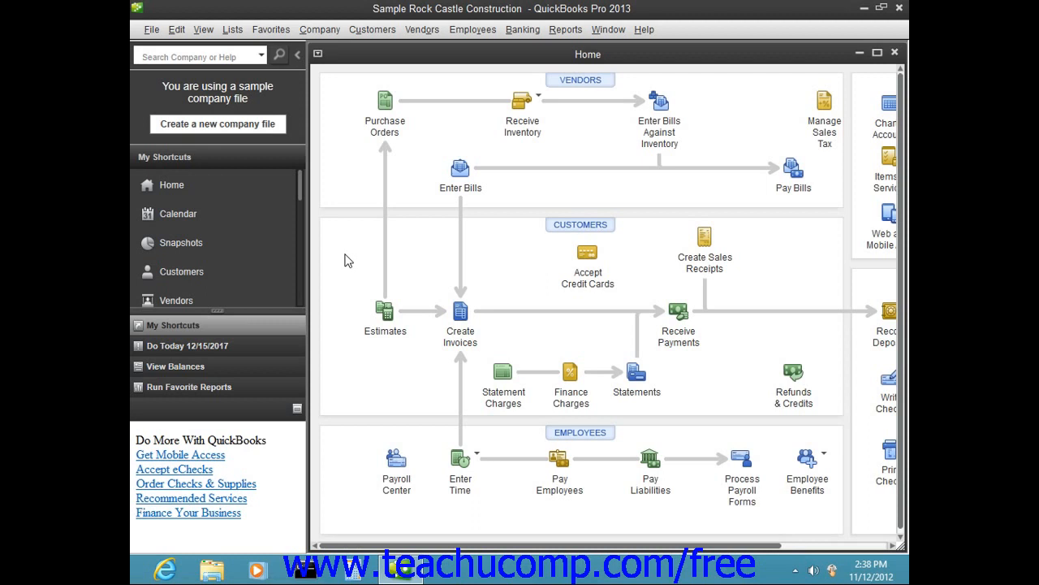
mouse_move(461, 313)
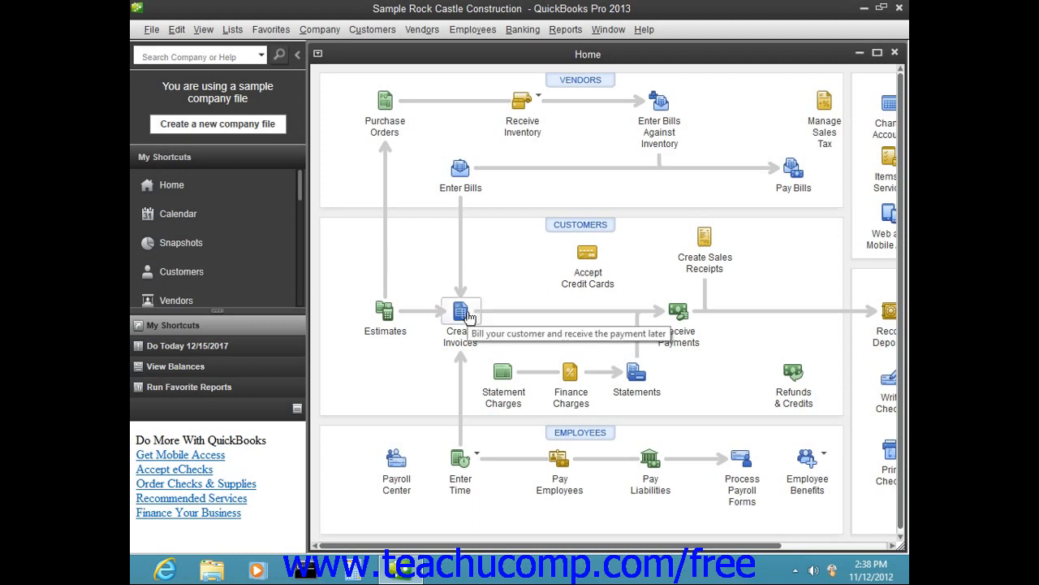
Step: Open a blank Create Invoices form (invoice 1100) from the Home page icon
left_click(459, 316)
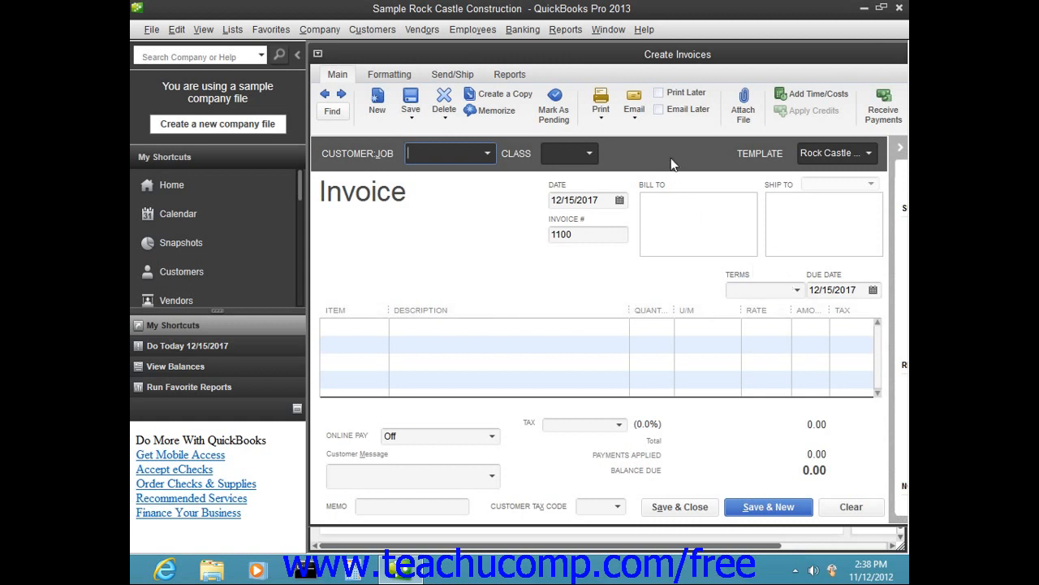
mouse_move(759, 338)
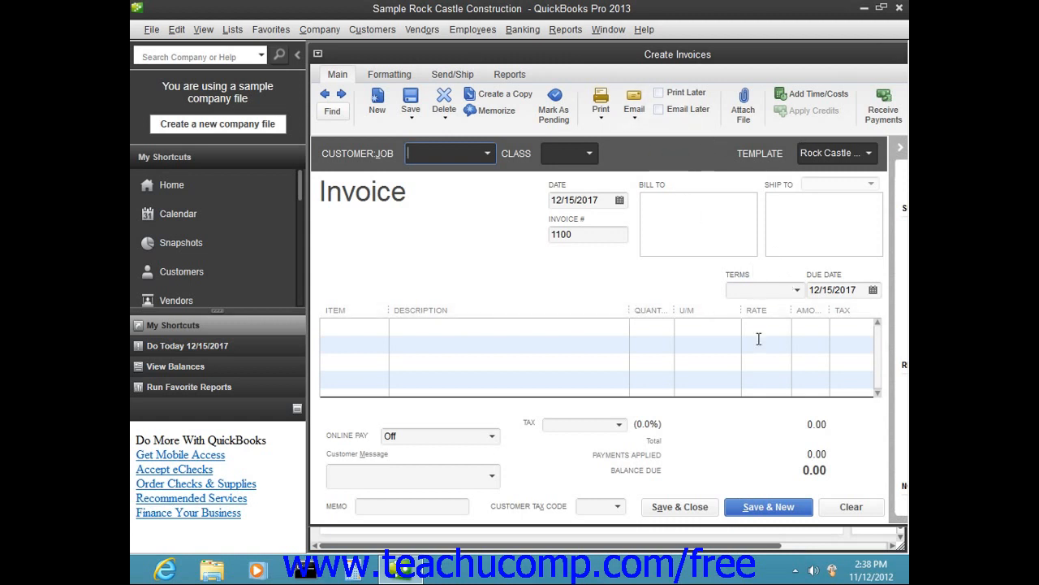
mouse_move(533, 310)
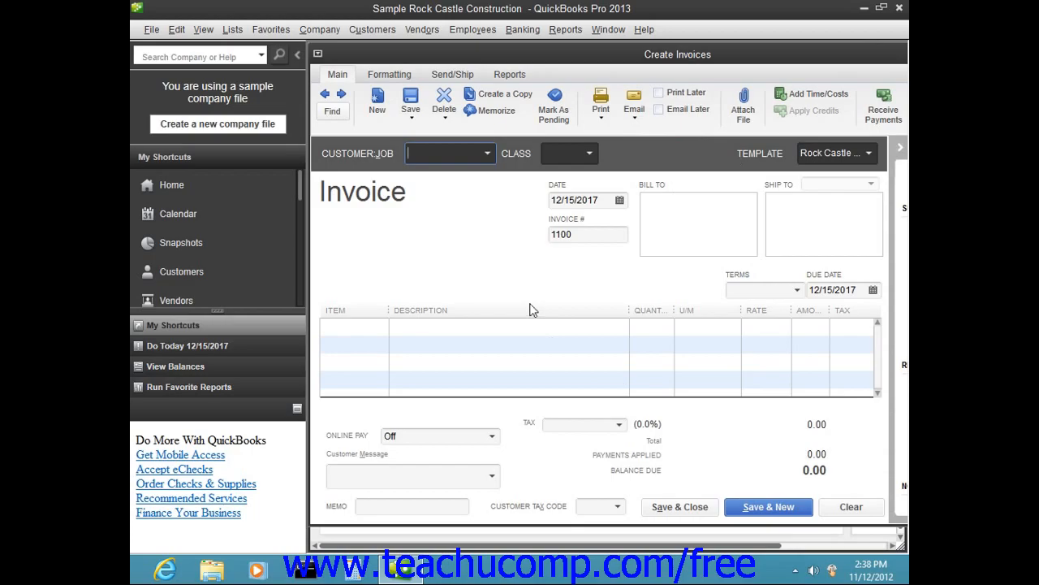